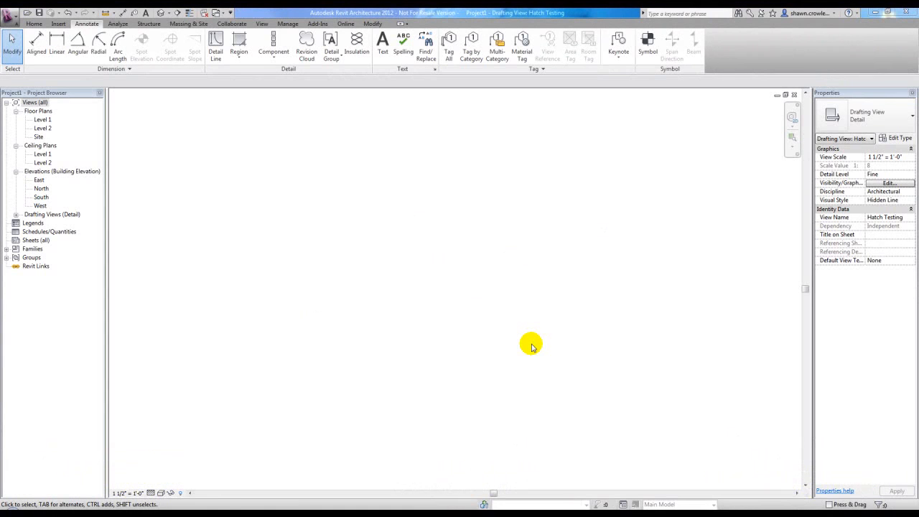
mouse_move(439, 193)
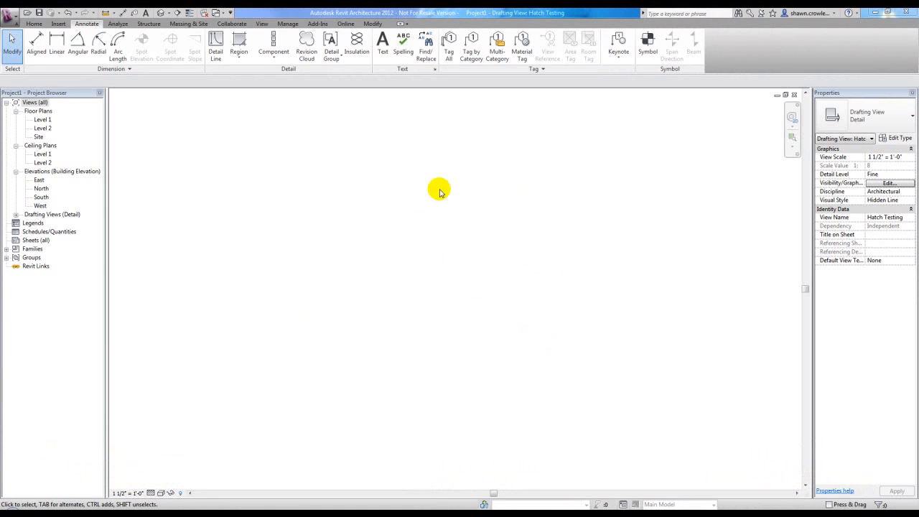
mouse_move(290, 130)
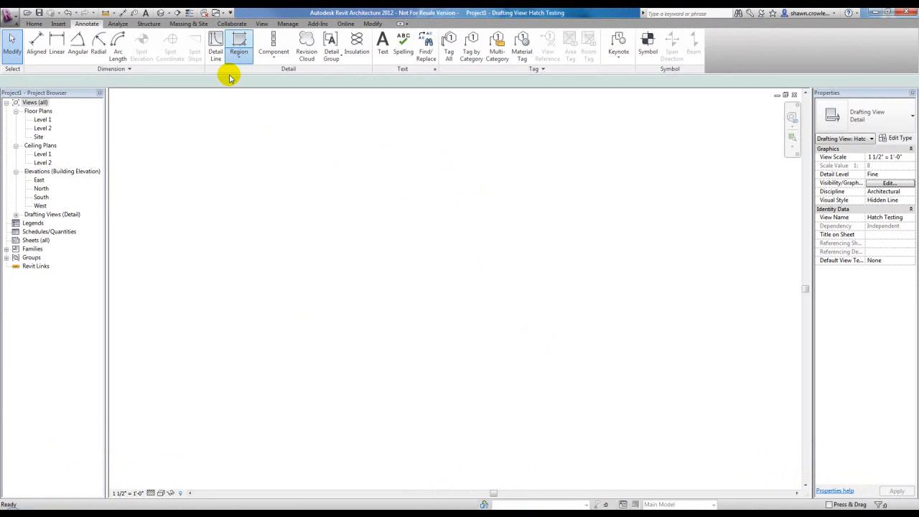
Step: Sketch a rectangular filled region near the view centre and finish its boundary
click(239, 46)
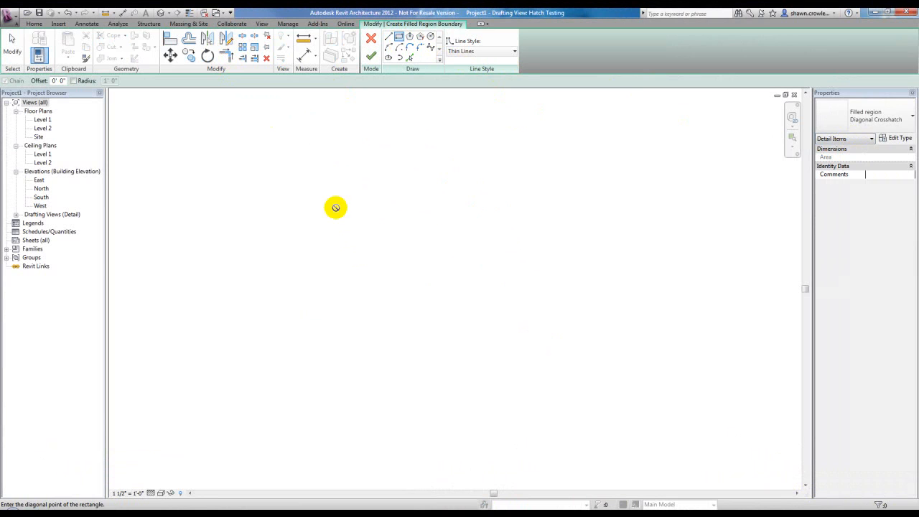
drag(337, 207, 497, 319)
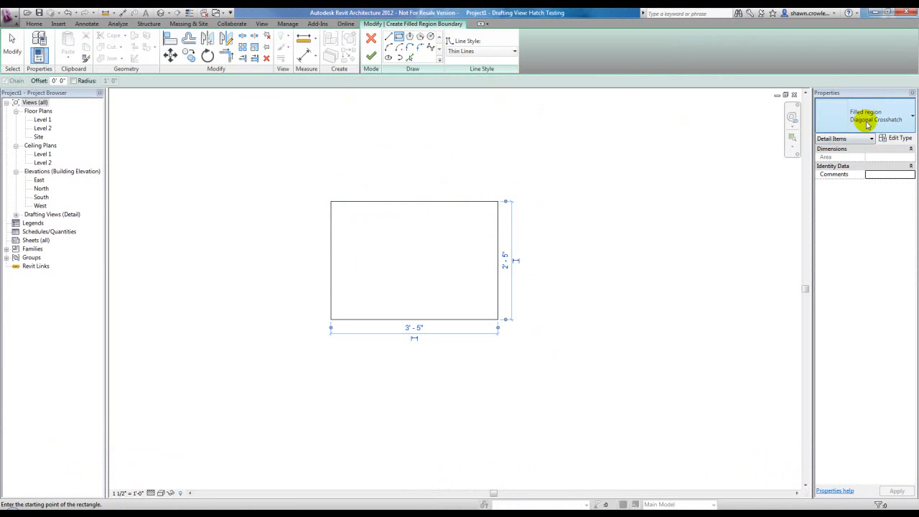
click(370, 39)
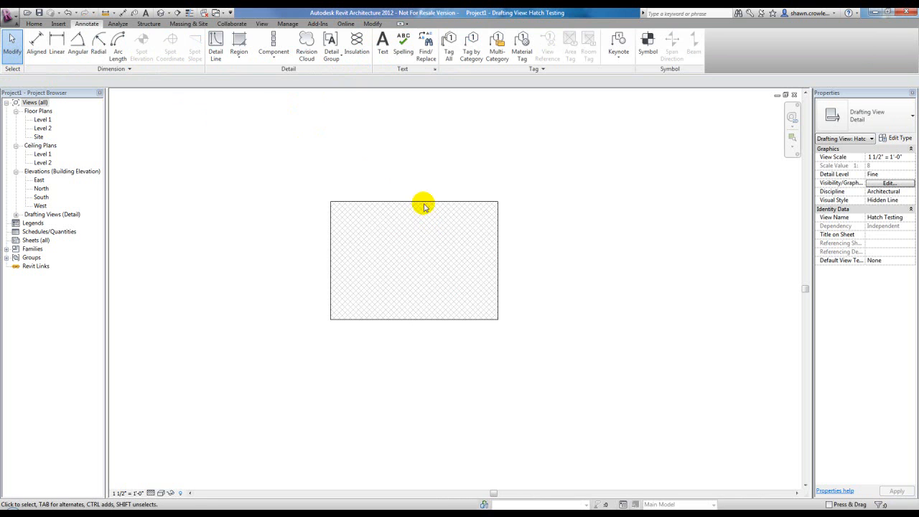
mouse_move(390, 243)
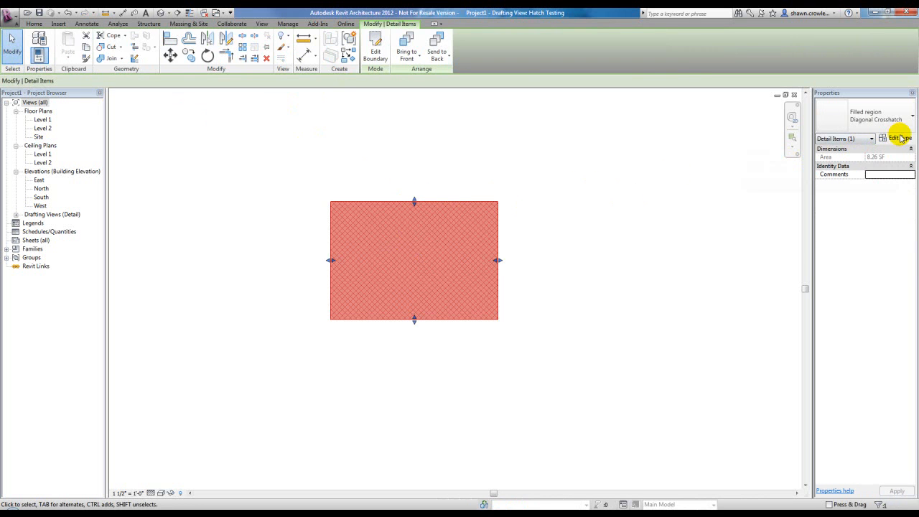
Step: Duplicate the Diagonal Crosshatch region type as a new type named HOW TO
click(752, 132)
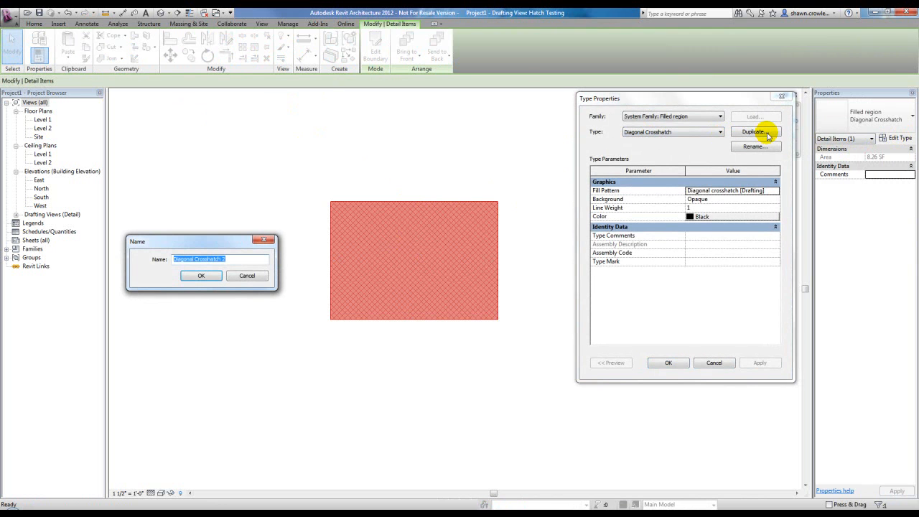
text(h)
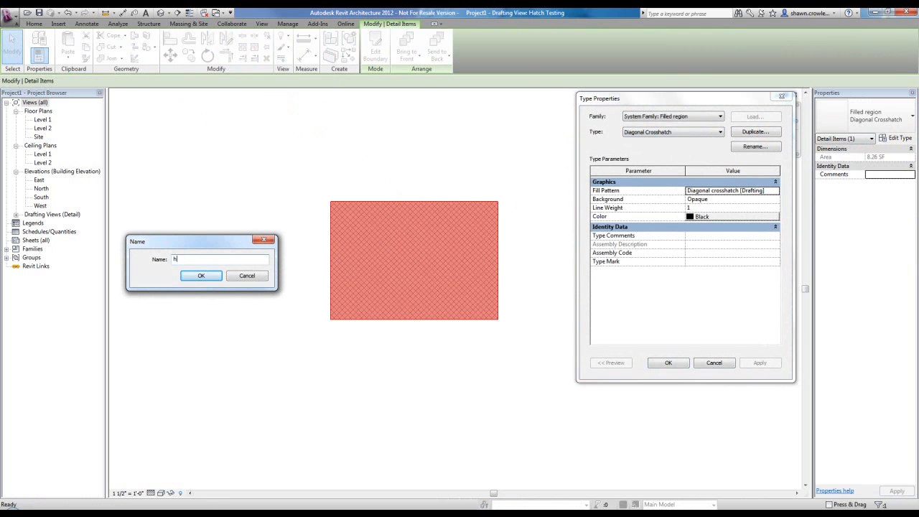
text(HOW TO)
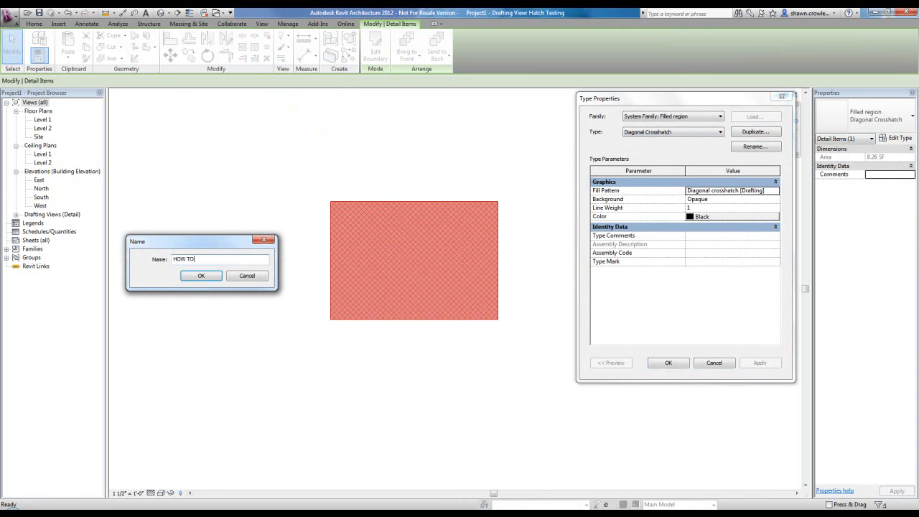
click(201, 276)
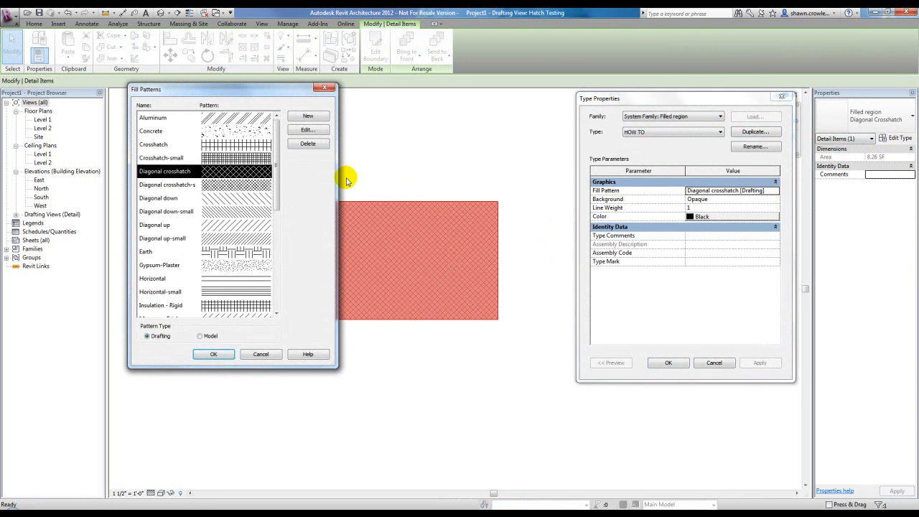
Step: Scroll the Drafting fill pattern list and start importing a new pattern from file
scroll(down, 3)
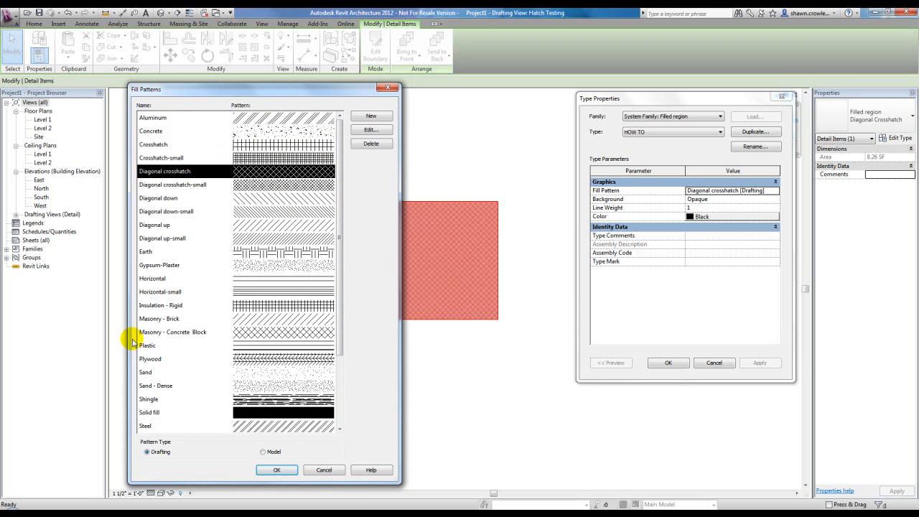
click(5, 504)
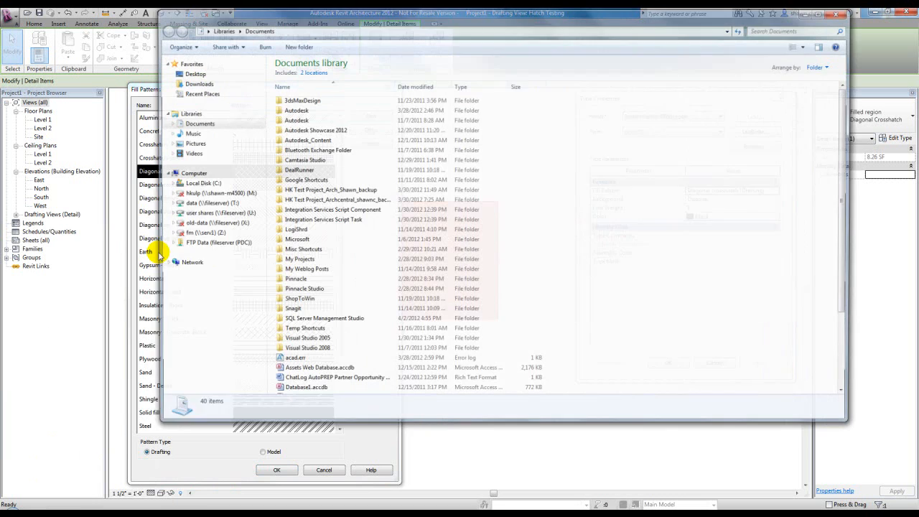
Step: Browse from the C drive through Users and the user's folder into AppData
click(204, 182)
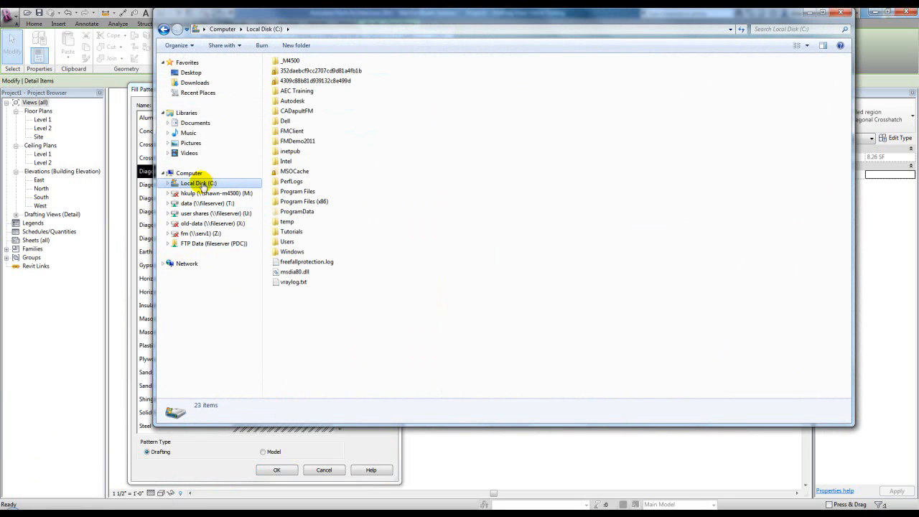
mouse_move(348, 226)
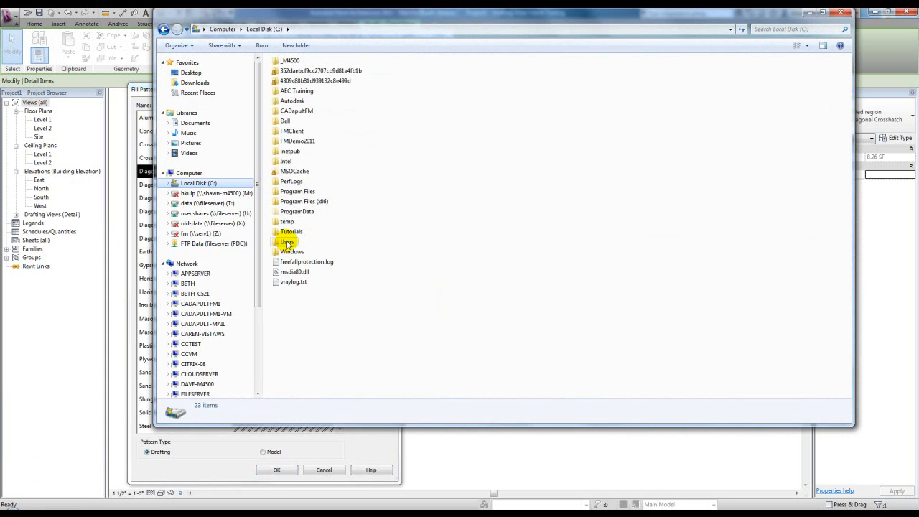
mouse_move(457, 255)
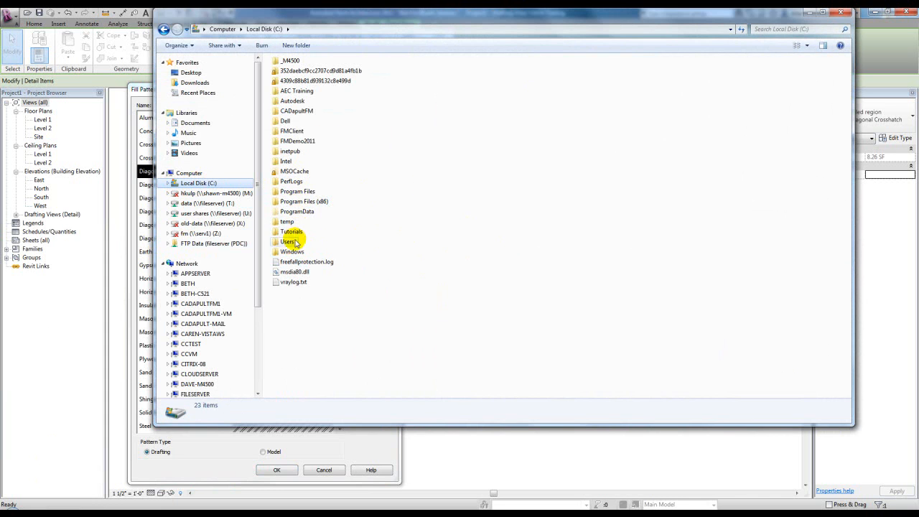
mouse_move(293, 251)
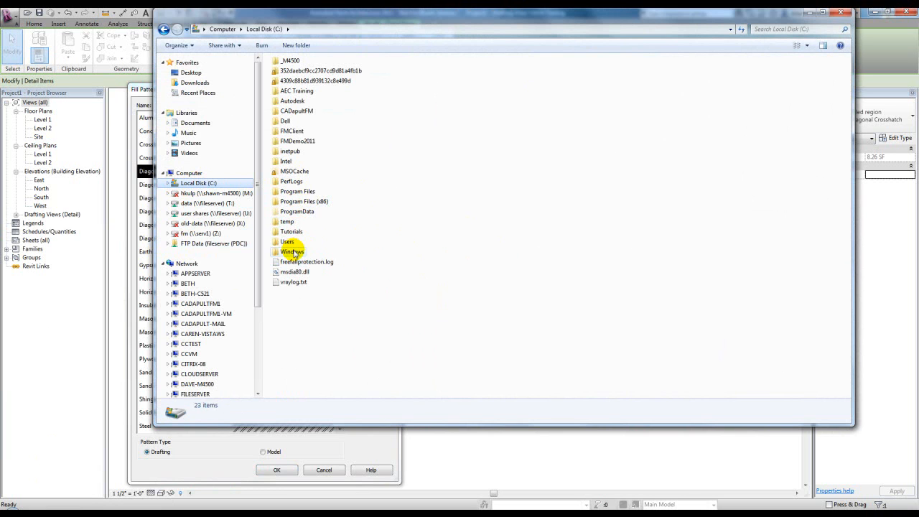
click(288, 242)
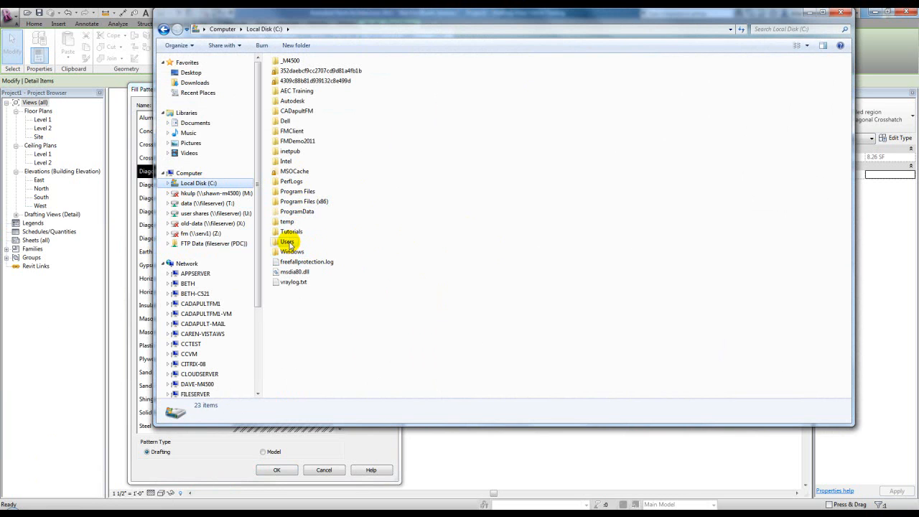
double_click(288, 241)
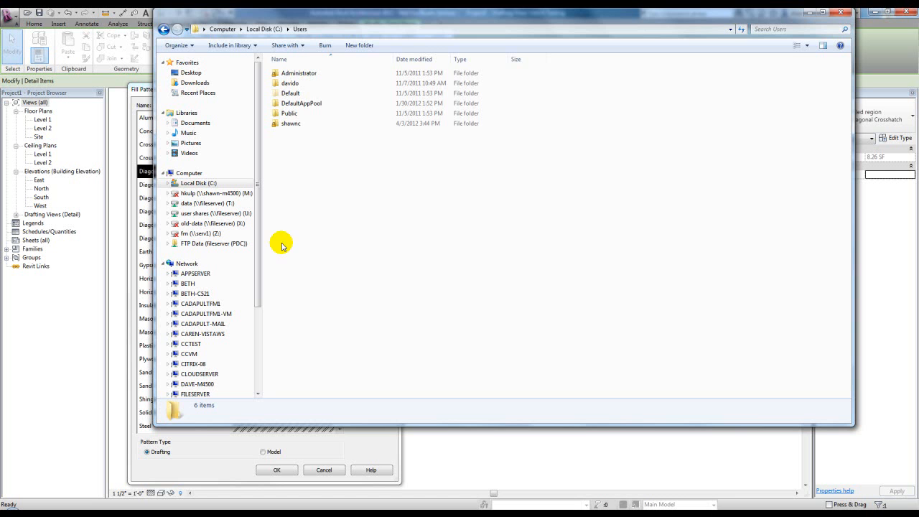
click(290, 123)
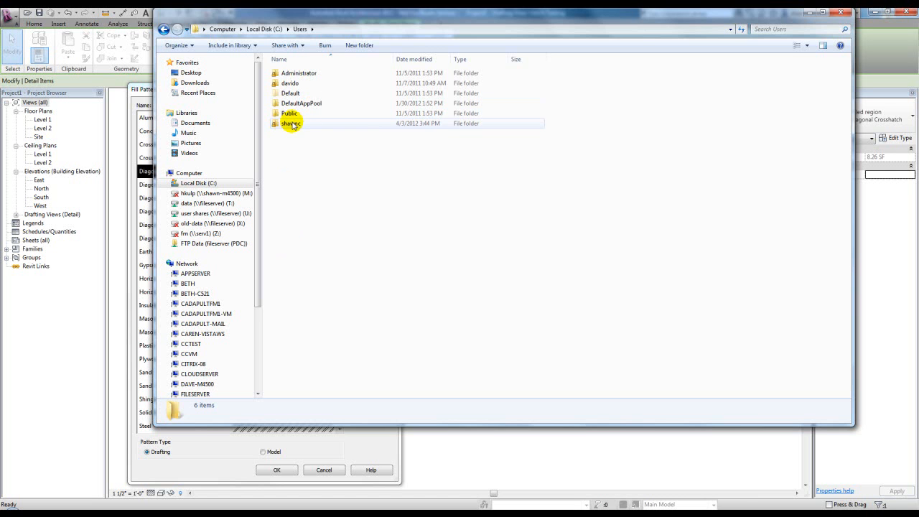
double_click(290, 123)
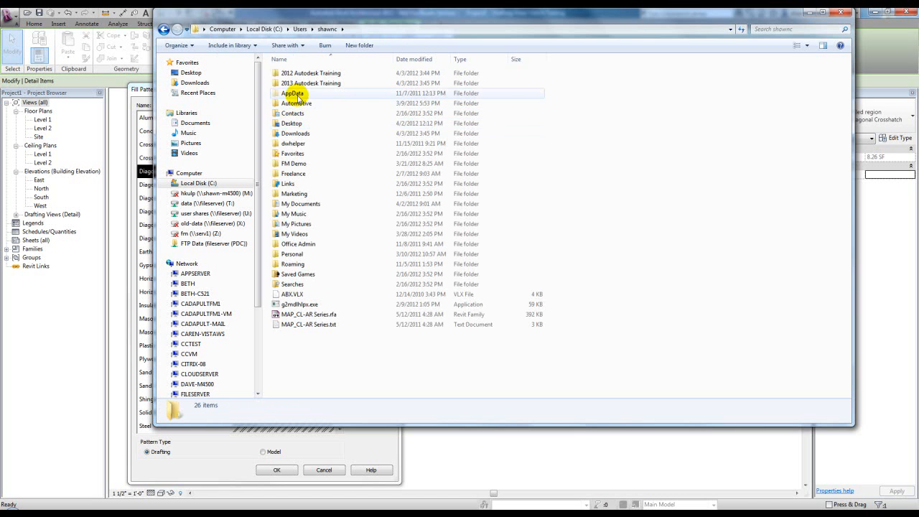
double_click(293, 92)
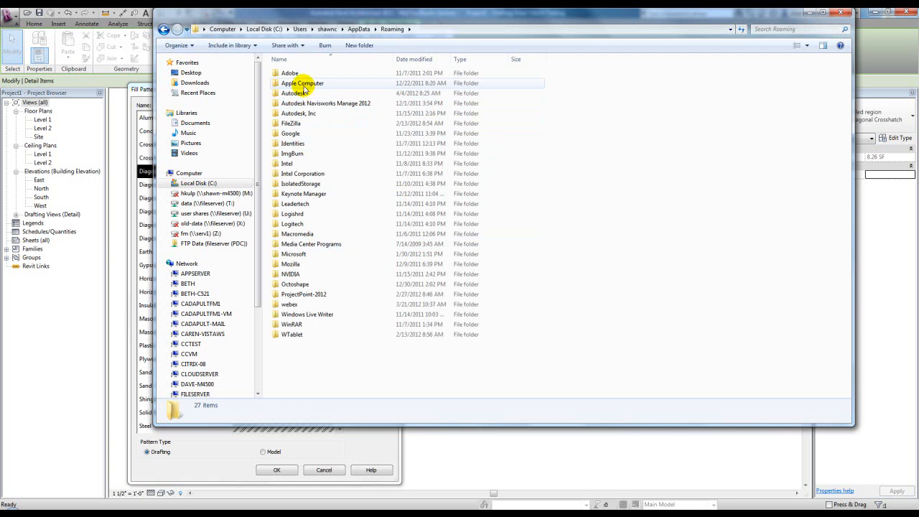
Step: Continue through Roaming Autodesk, ACA 2012, enu Support into the pats hatch folder
double_click(296, 92)
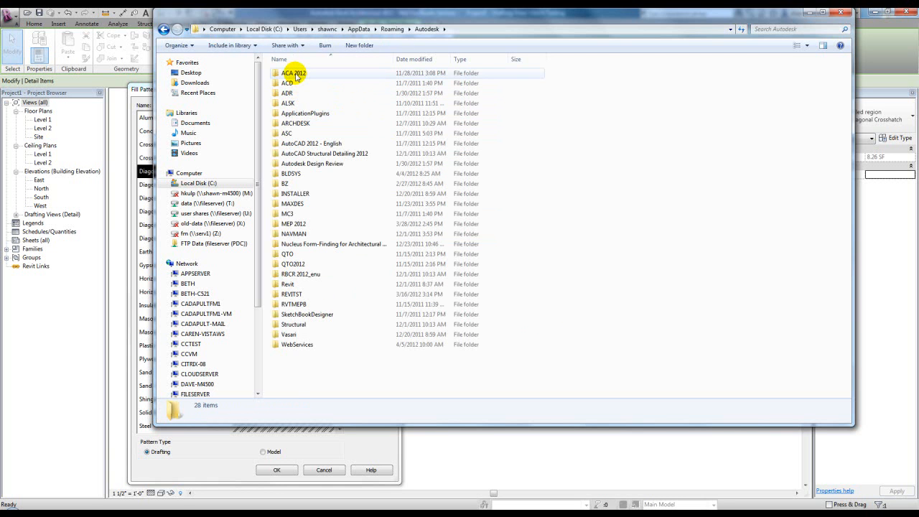
double_click(293, 72)
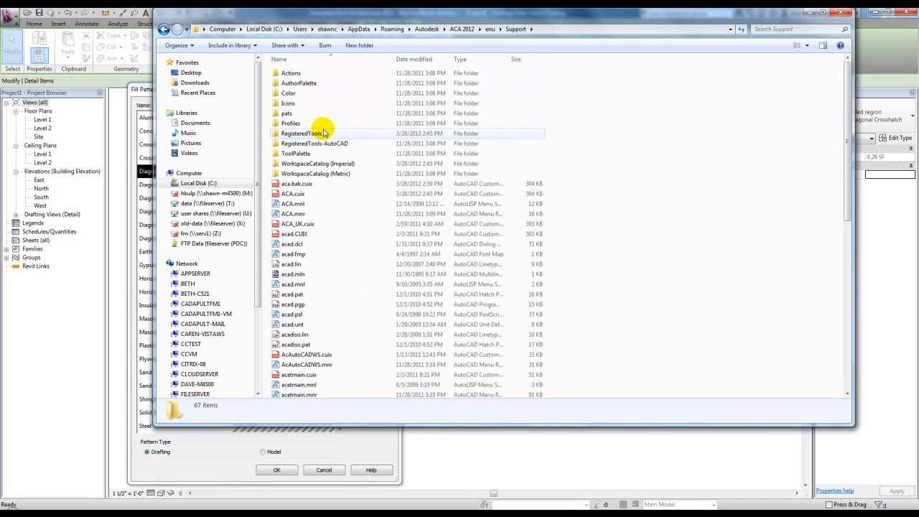
double_click(287, 112)
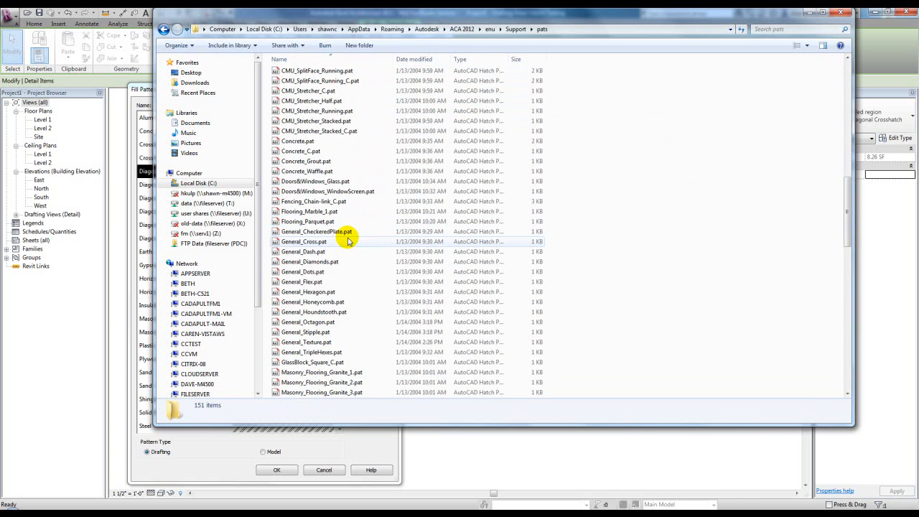
Step: Scroll to the Sitework hatch files and copy Sitework_Water.pat
scroll(down, 3)
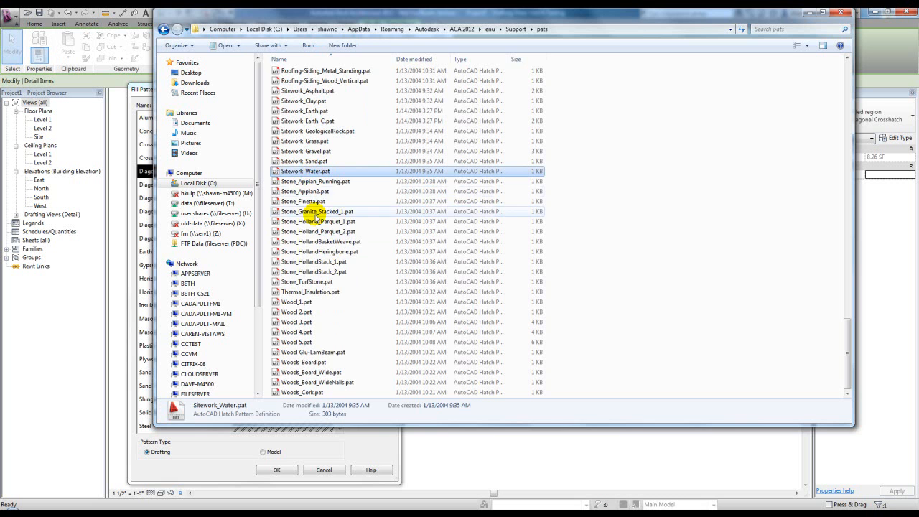
right_click(305, 171)
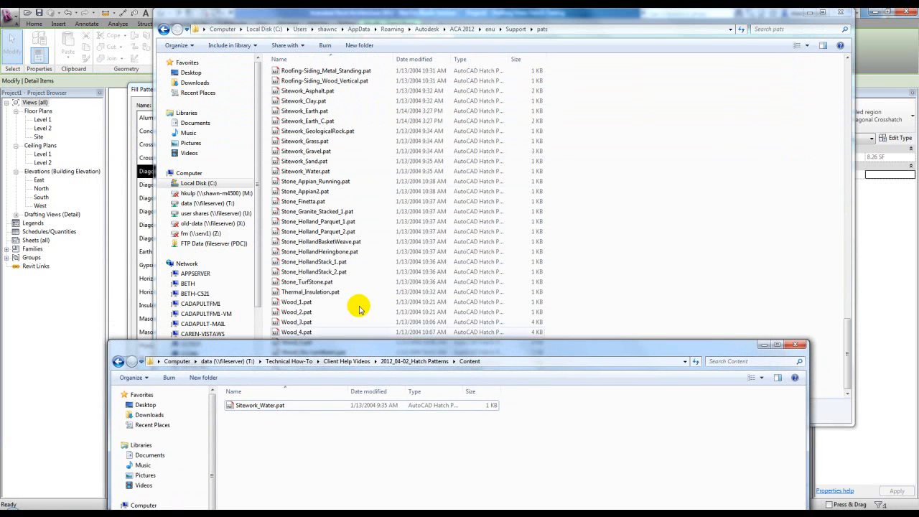
Step: Paste the Sitework pattern files into the Content folder and permanently delete Sitework_Water.pat
click(305, 141)
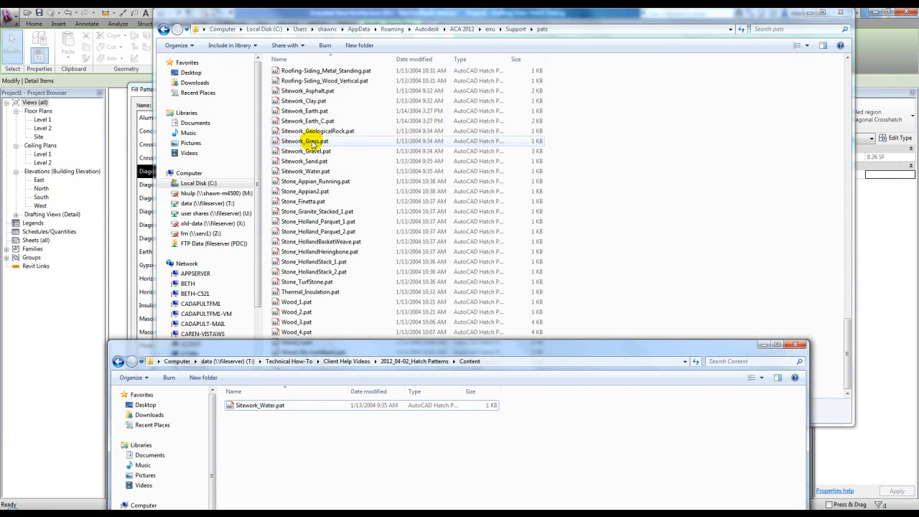
right_click(309, 141)
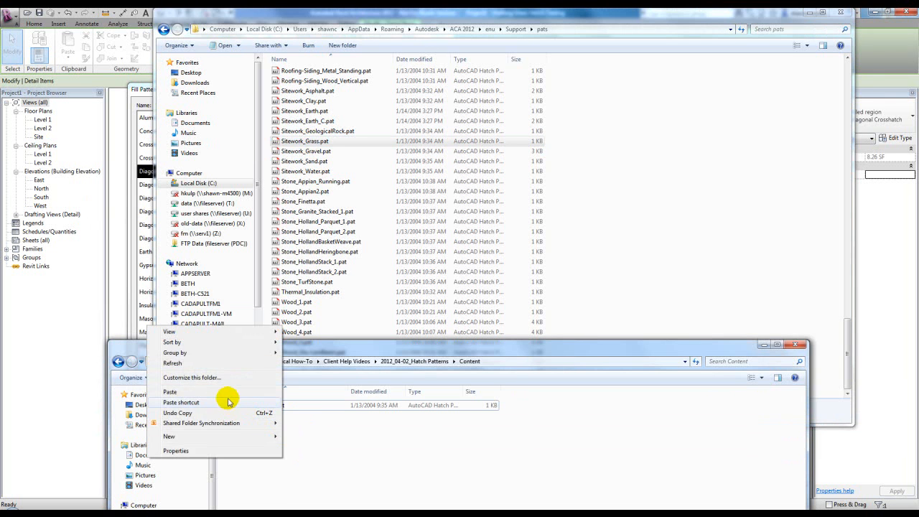
click(170, 390)
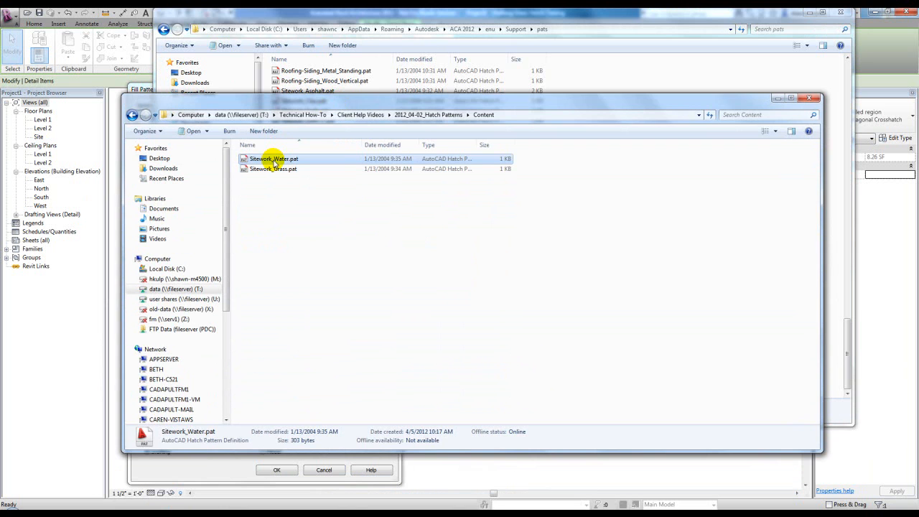
key(Delete)
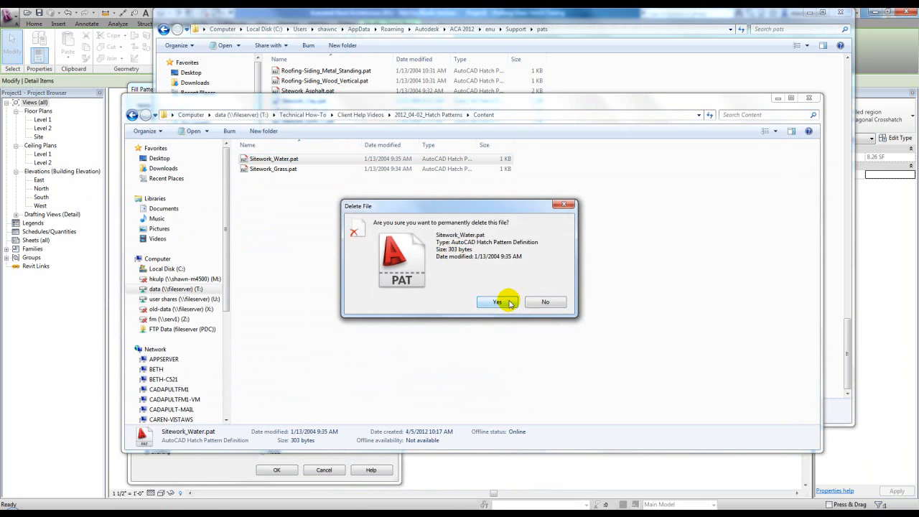
click(497, 302)
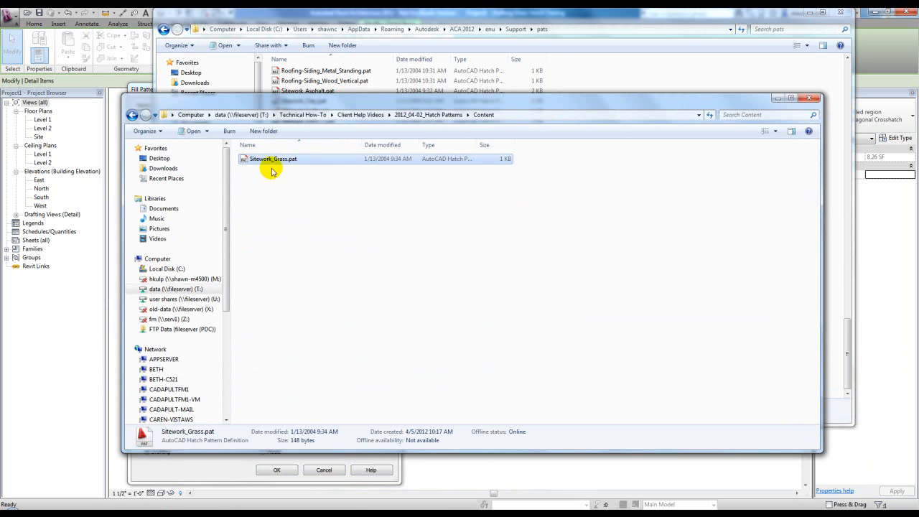
Step: Open Sitework_Grass.pat in Notepad and add ;%UNITS= and ;%TYPE=DRAFTING header lines
right_click(272, 158)
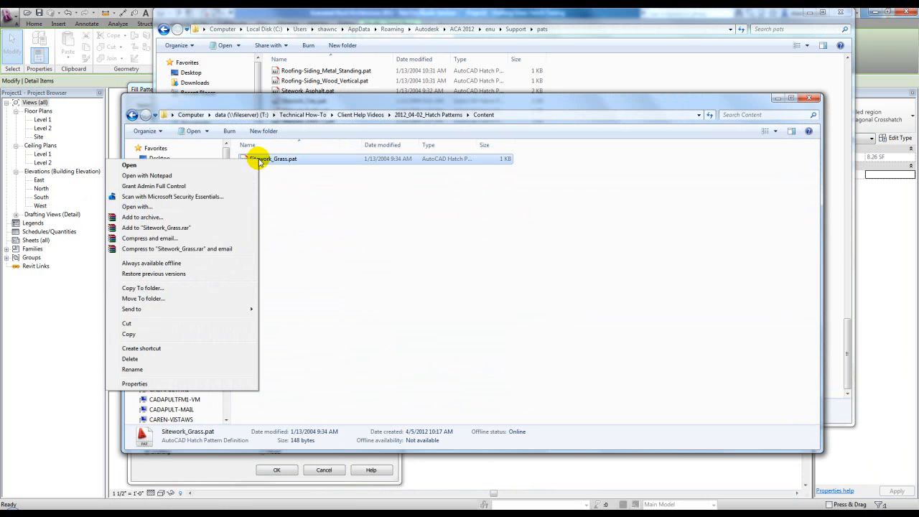
mouse_move(213, 175)
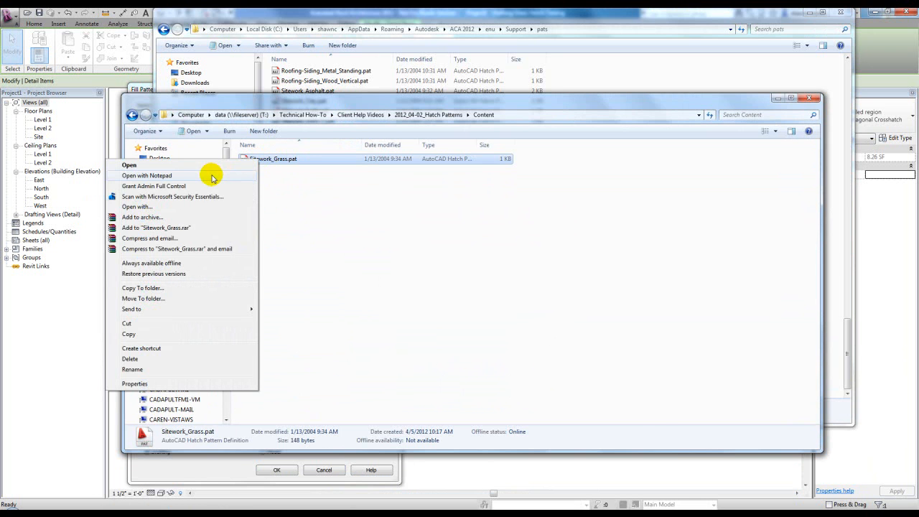
click(146, 175)
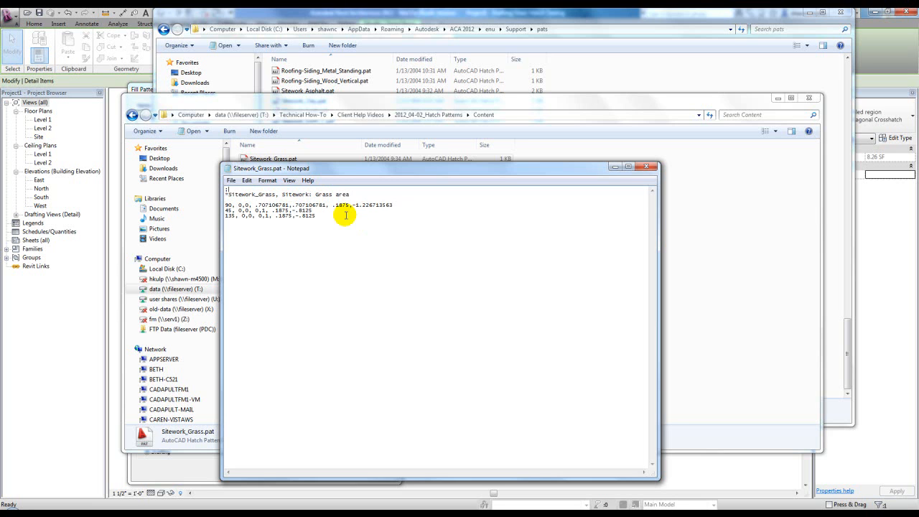
key(CapsLock)
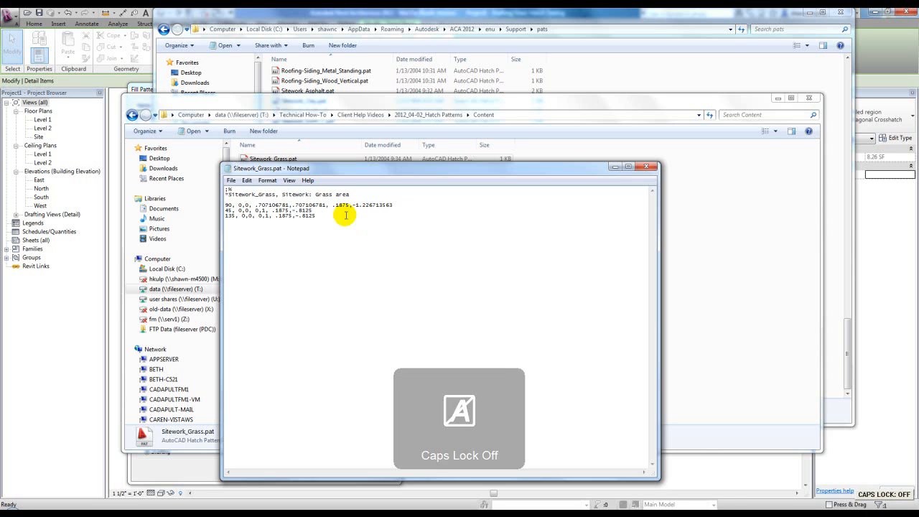
text(UNITS=MM)
text(;%TYPE=)
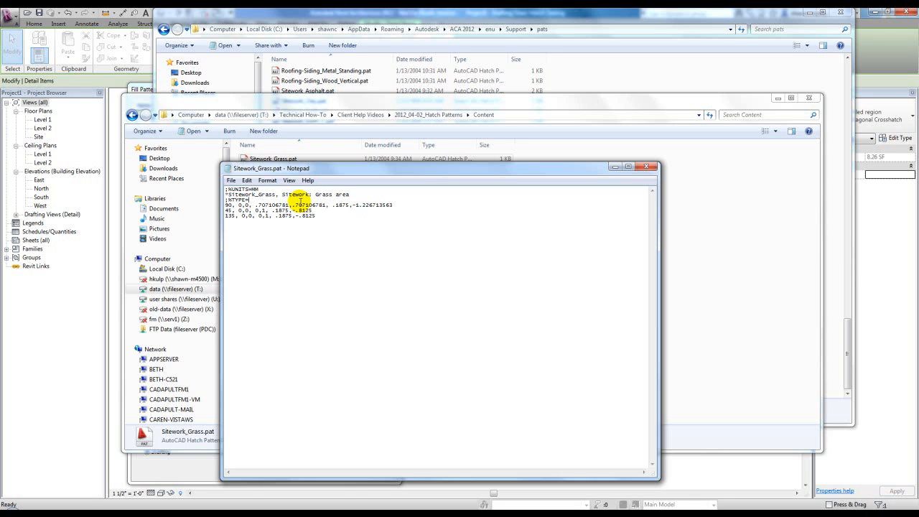
text(DRAFTING)
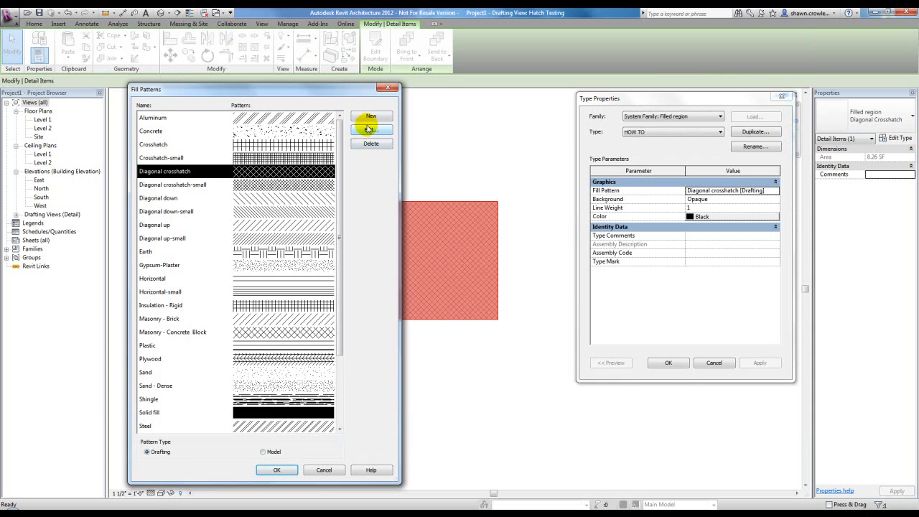
Step: Start a new Custom fill pattern named Grass
click(370, 115)
text(G)
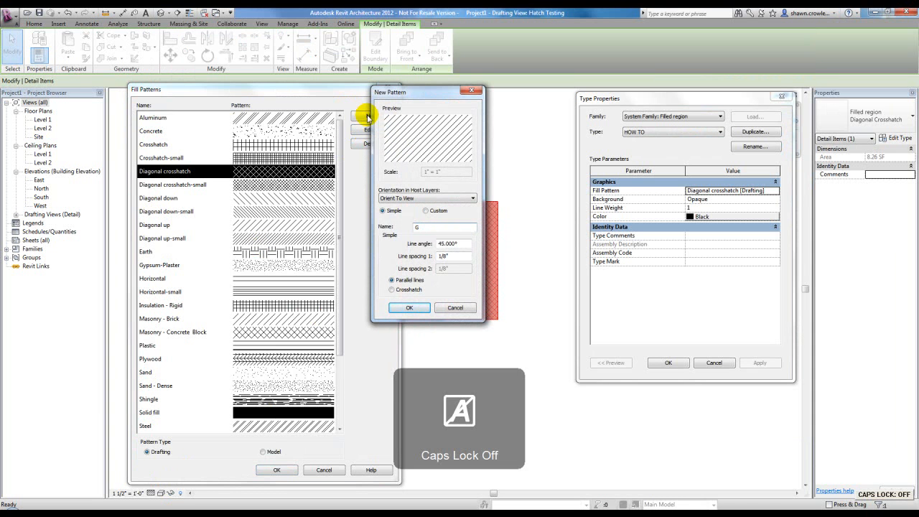
text(rass)
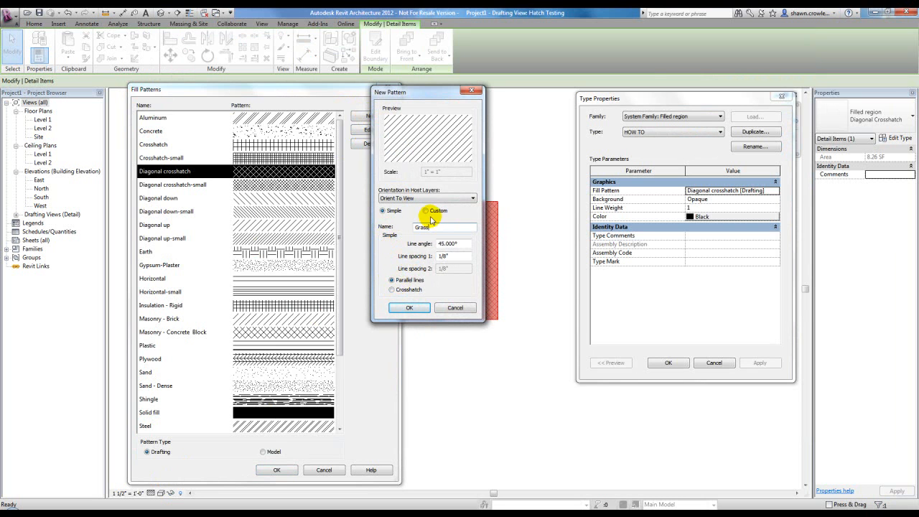
click(426, 210)
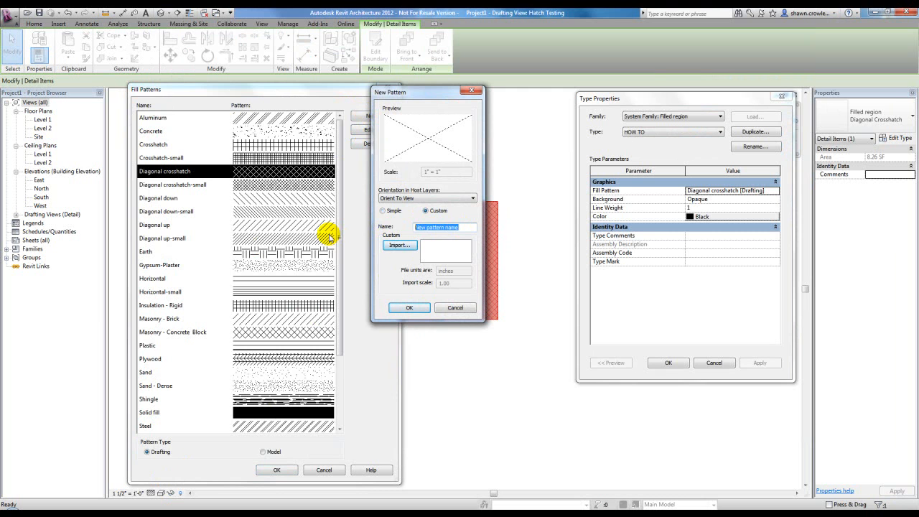
text(Grass)
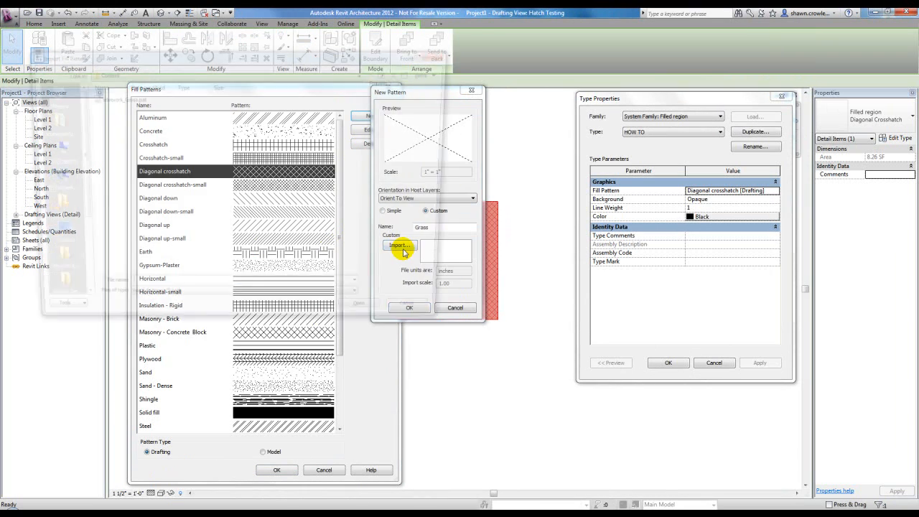
Step: Import Sitework_Grass.pat from the Content folder into the new pattern
click(399, 245)
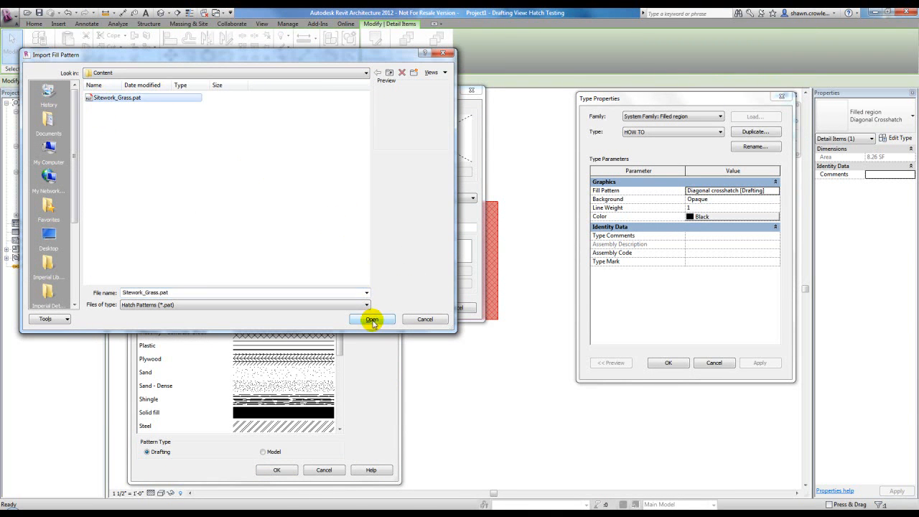
click(372, 319)
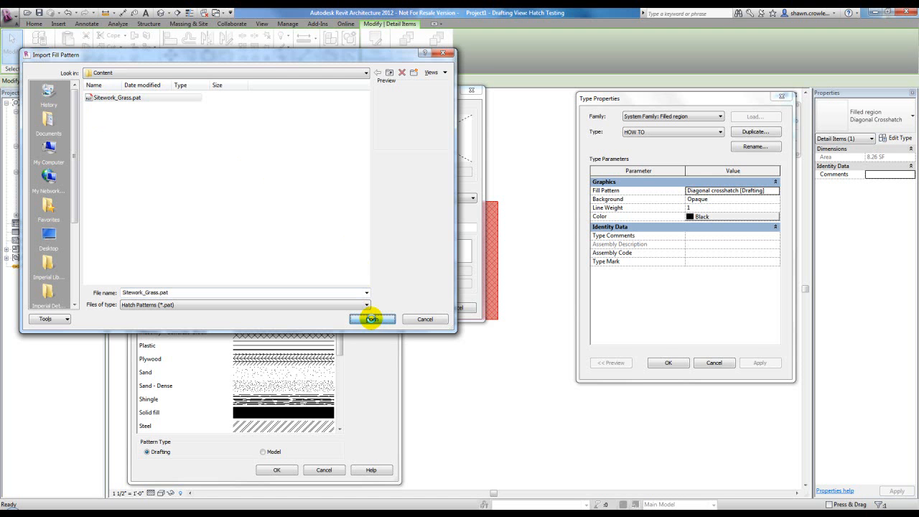
click(372, 319)
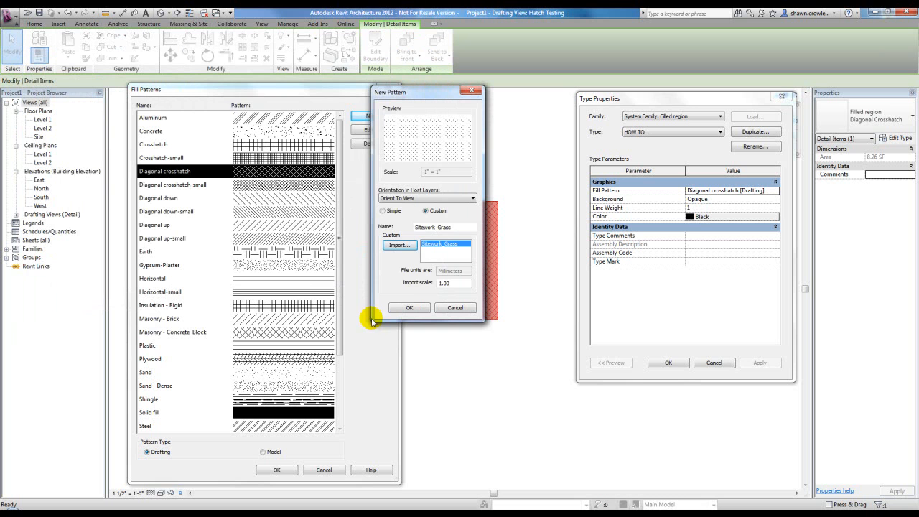
mouse_move(420, 148)
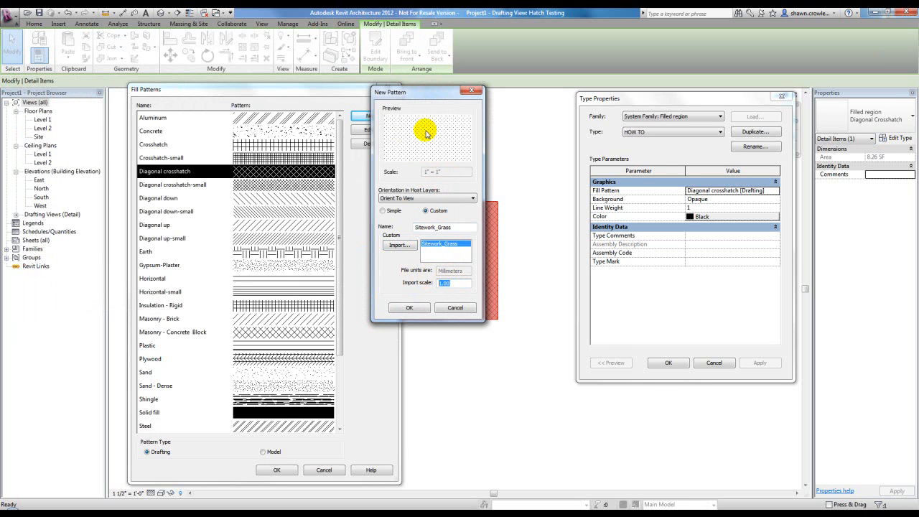
Step: Set import scale 3.5, create the Sitework_Grass pattern and apply it to the HOW TO region type
text(3.5)
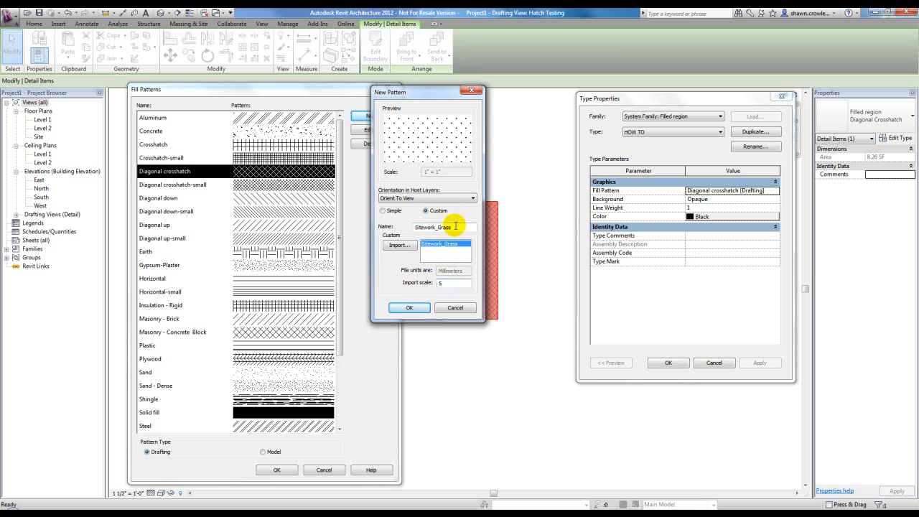
mouse_move(457, 227)
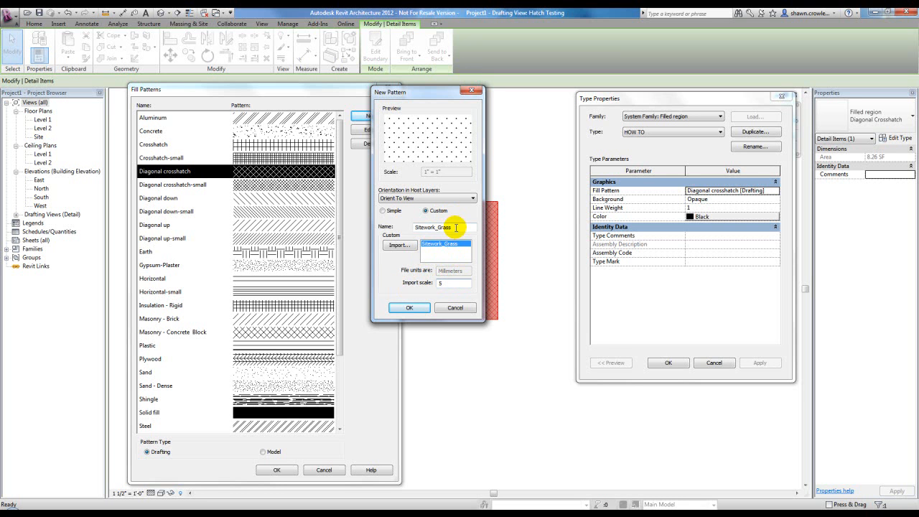
mouse_move(409, 307)
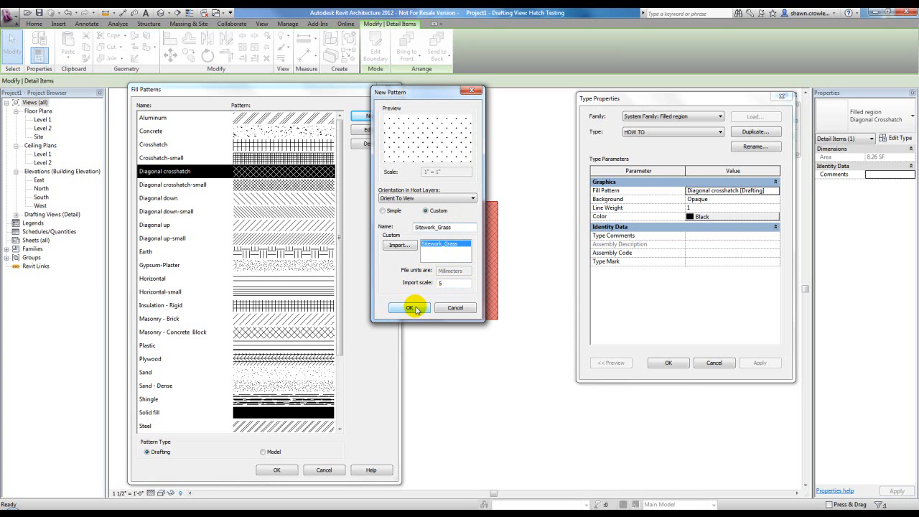
click(409, 307)
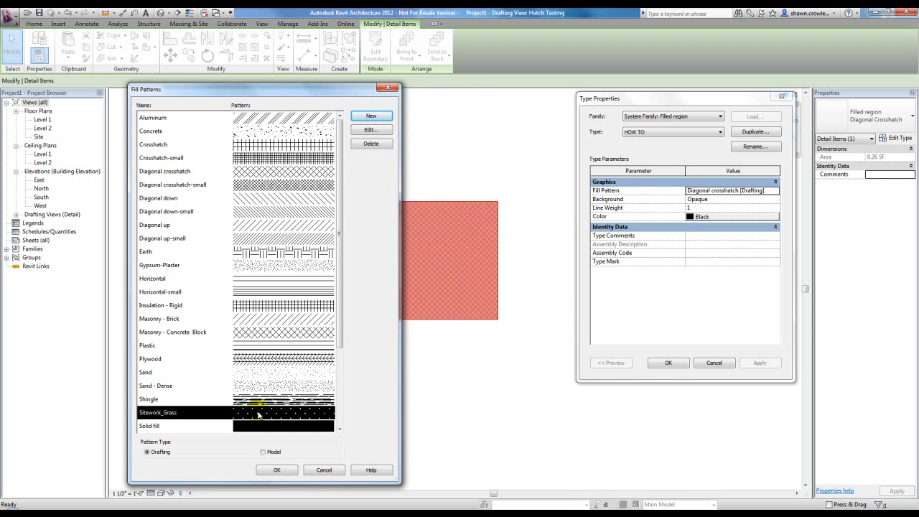
click(276, 470)
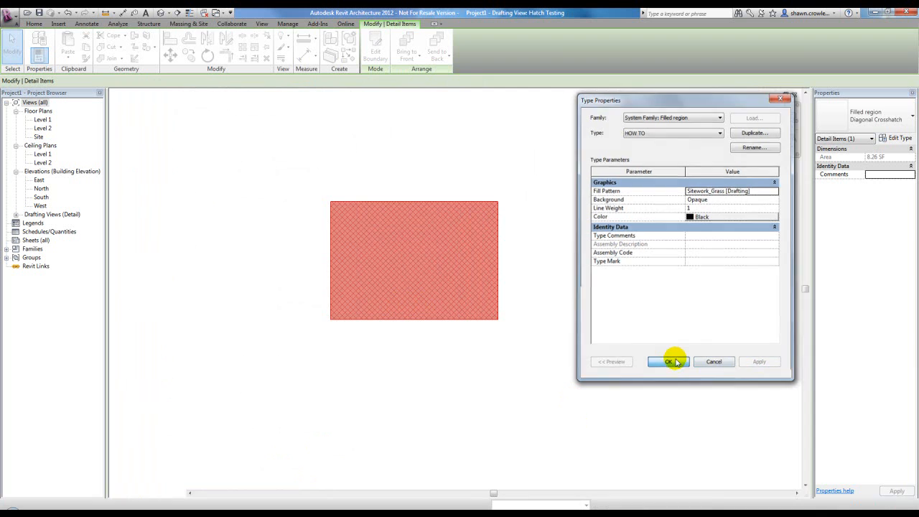
click(668, 362)
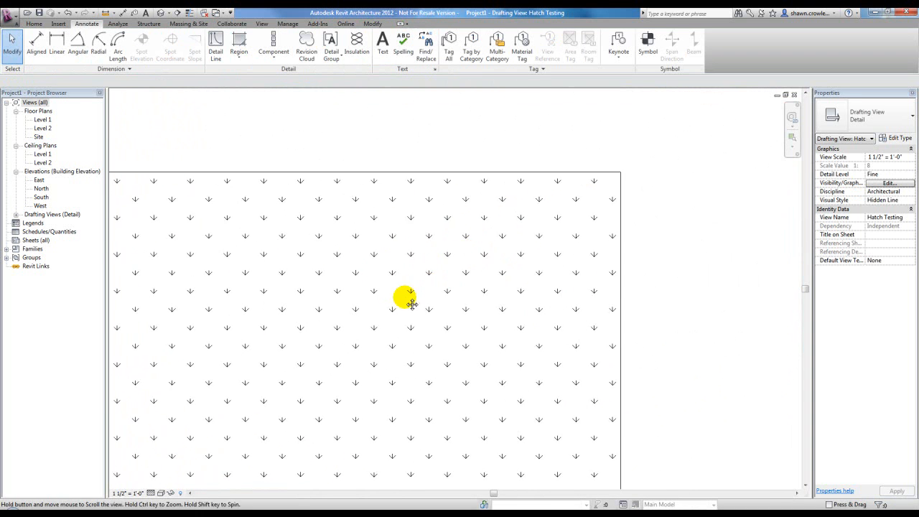
mouse_move(449, 176)
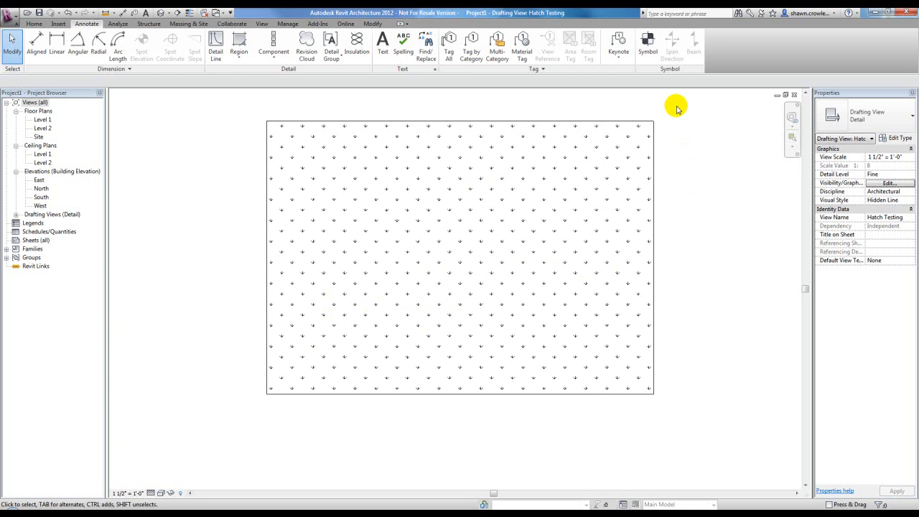
mouse_move(689, 117)
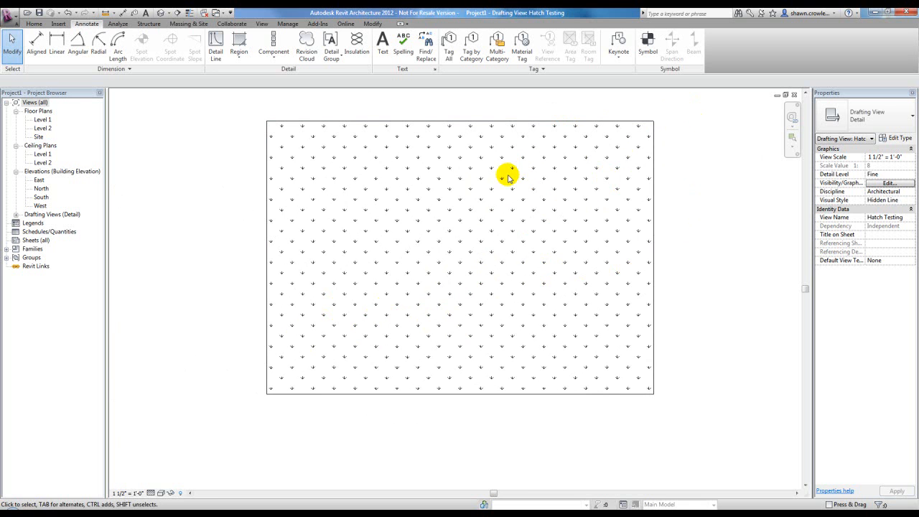
mouse_move(175, 386)
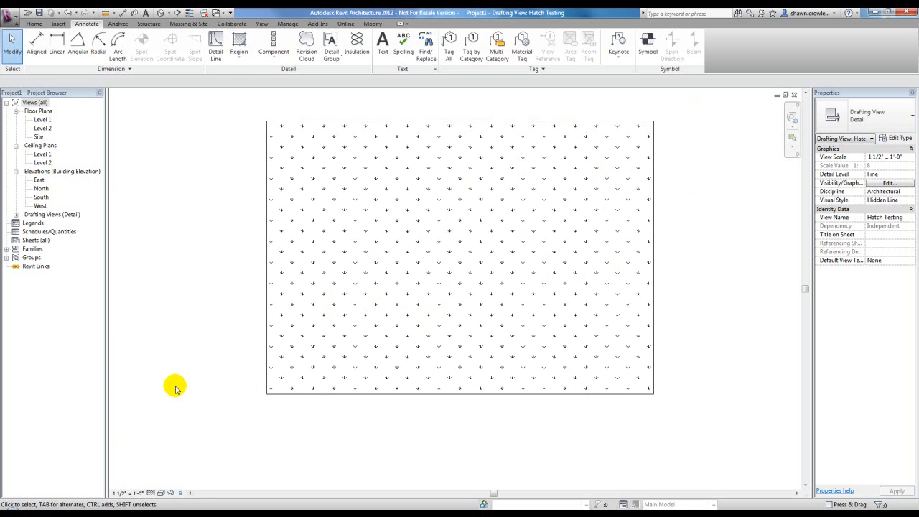